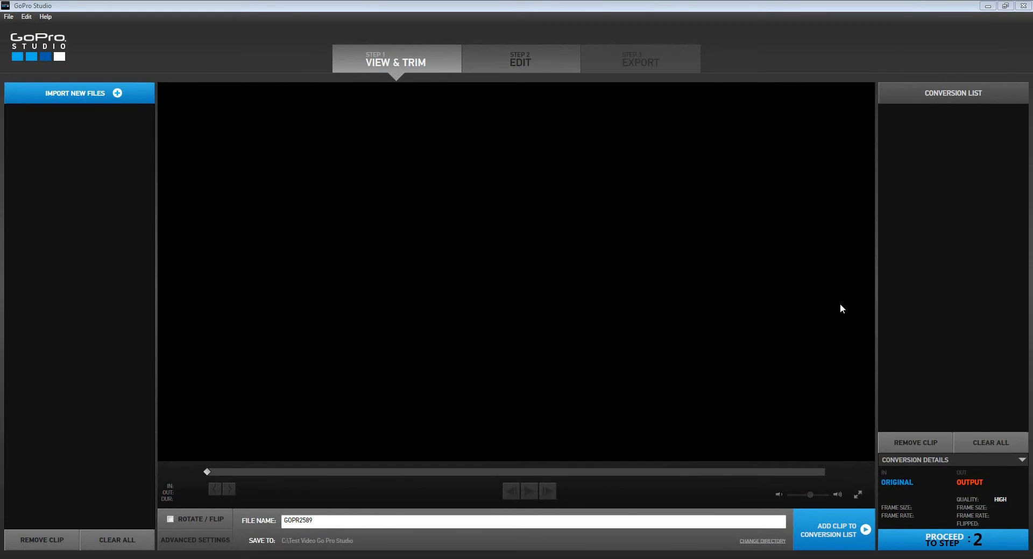
{"action": "mouse_move", "coordinate": [845, 310]}
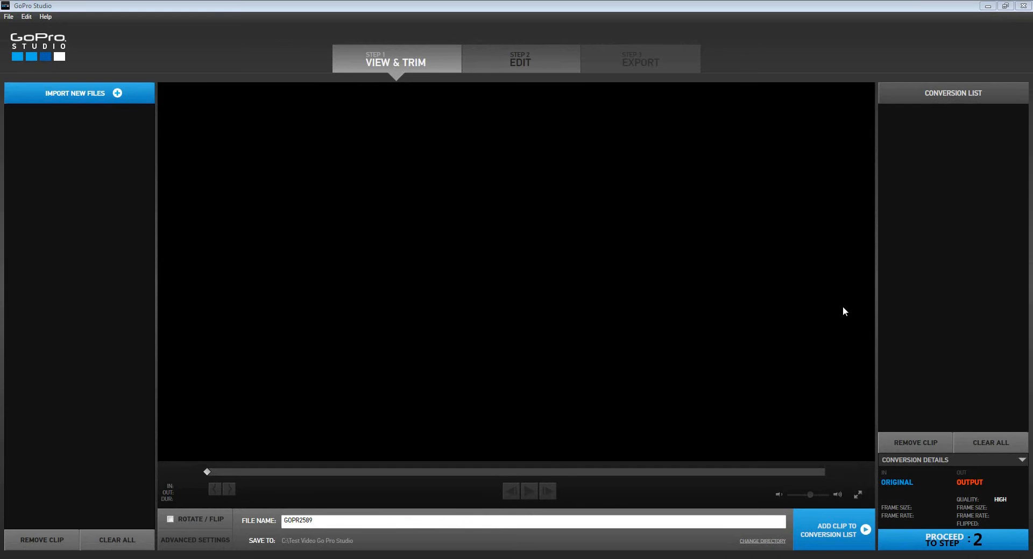
{"action": "mouse_move", "coordinate": [845, 305]}
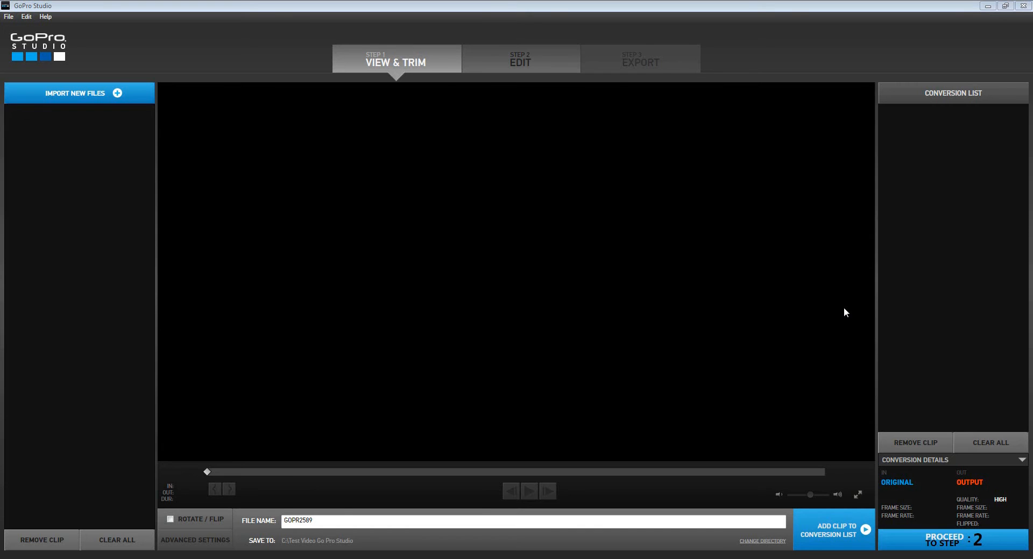
{"action": "mouse_move", "coordinate": [669, 316]}
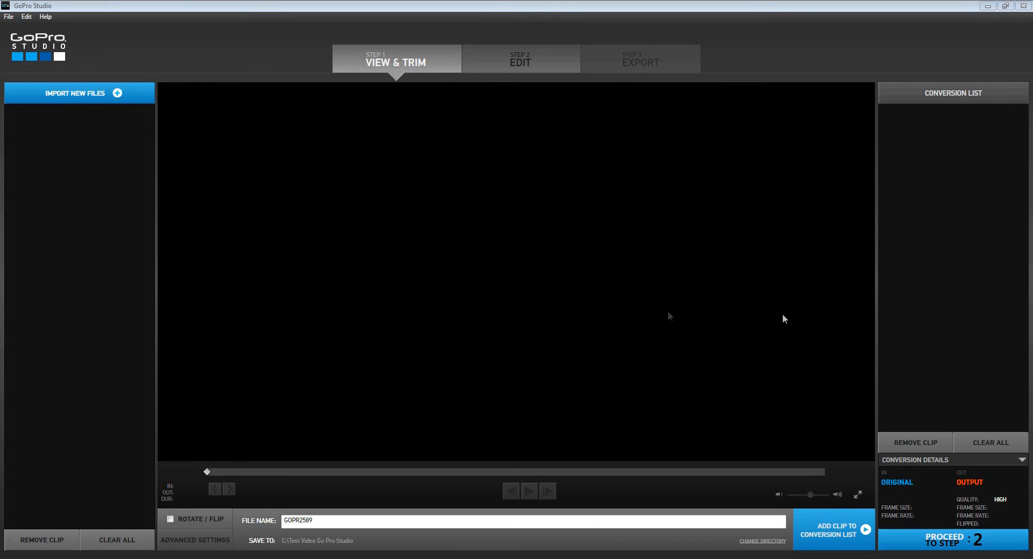
{"action": "mouse_move", "coordinate": [587, 313]}
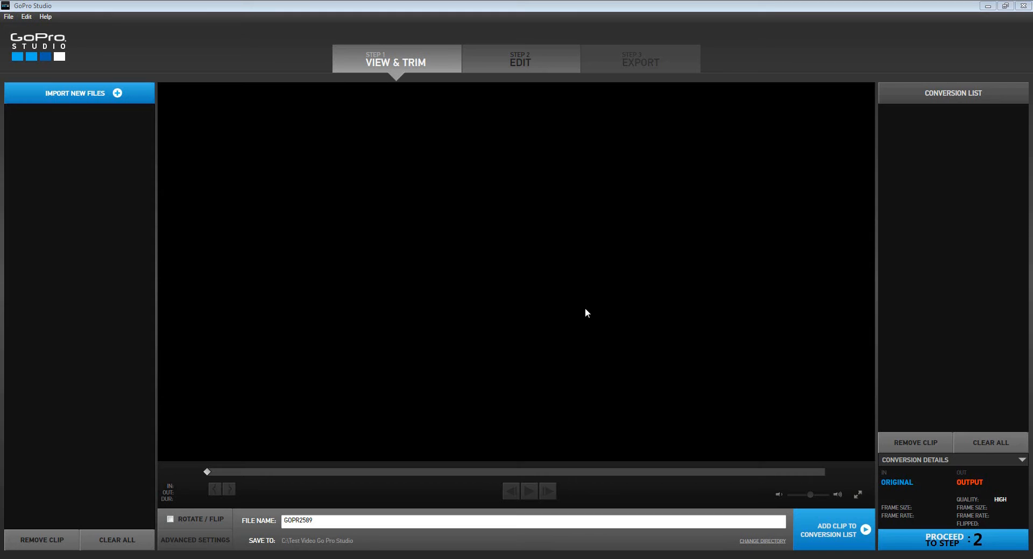
{"action": "mouse_move", "coordinate": [586, 311]}
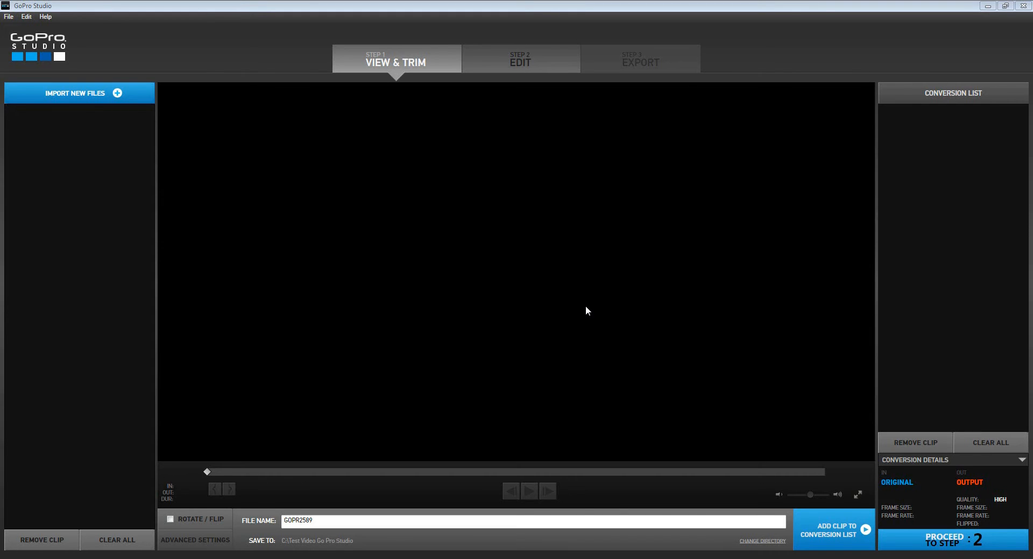
{"action": "mouse_move", "coordinate": [61, 103]}
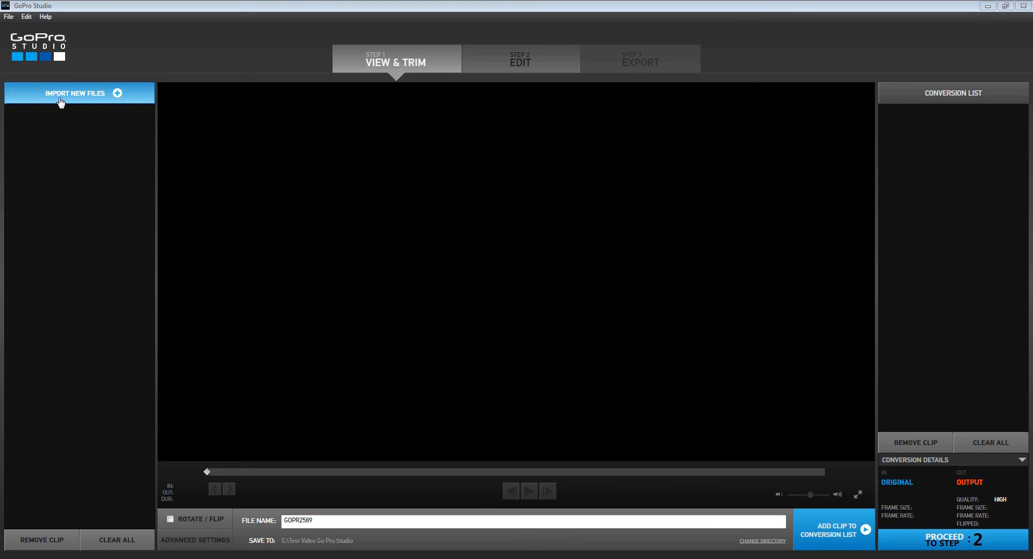
Step: Import GOPR2589.MP4 and load it into the View & Trim player
{"action": "left_click", "coordinate": [75, 92]}
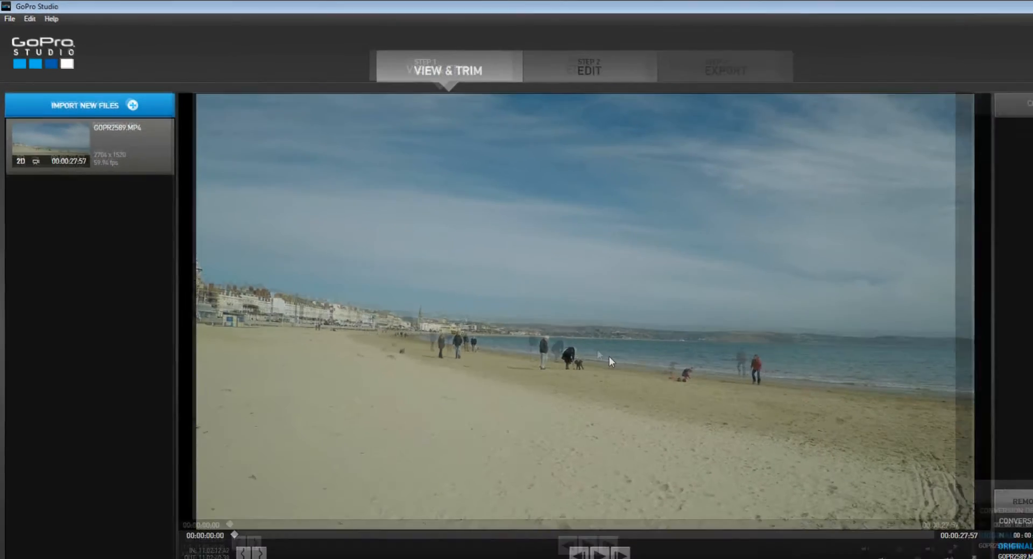
{"action": "left_click", "coordinate": [995, 6]}
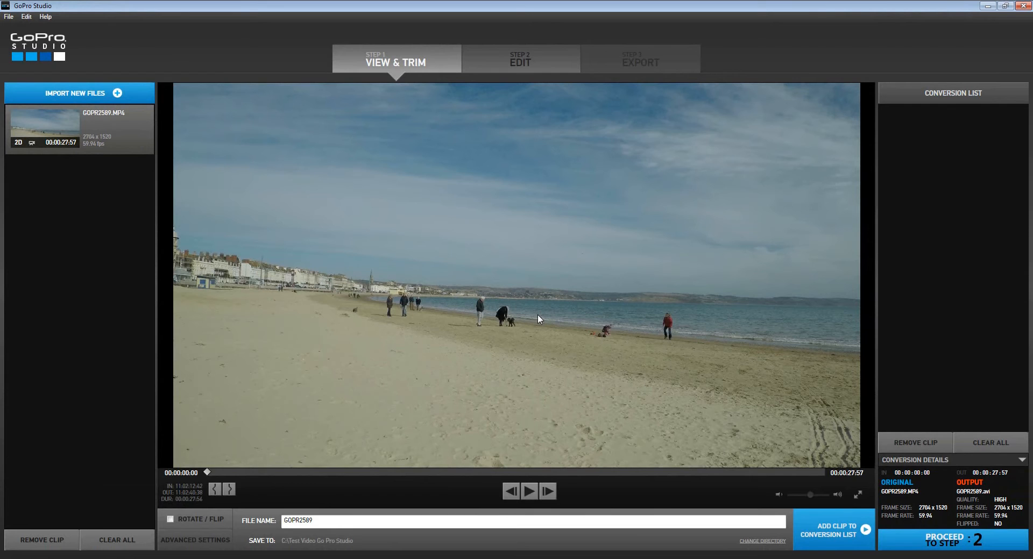
{"action": "mouse_move", "coordinate": [445, 308]}
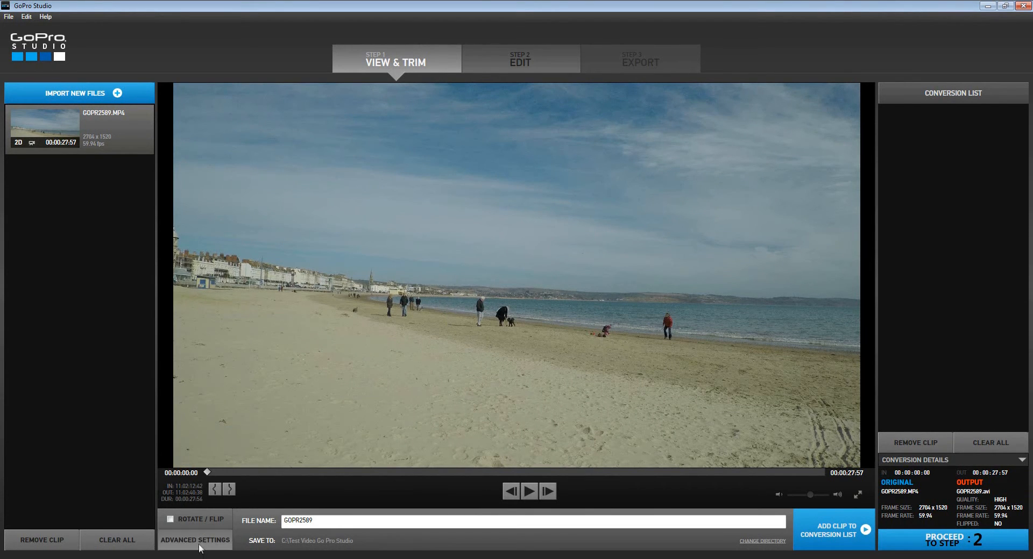
{"action": "left_click", "coordinate": [195, 540]}
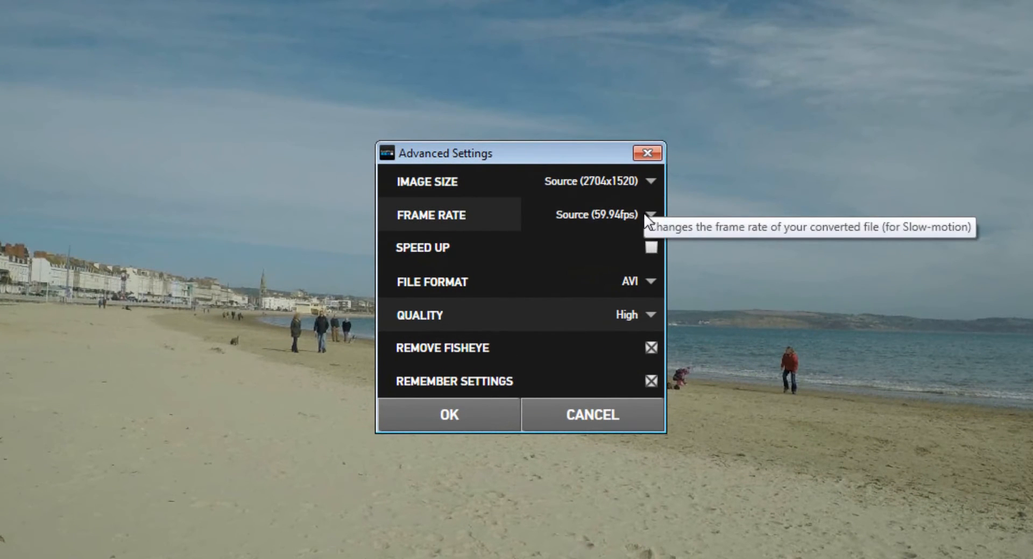
{"action": "mouse_move", "coordinate": [665, 292]}
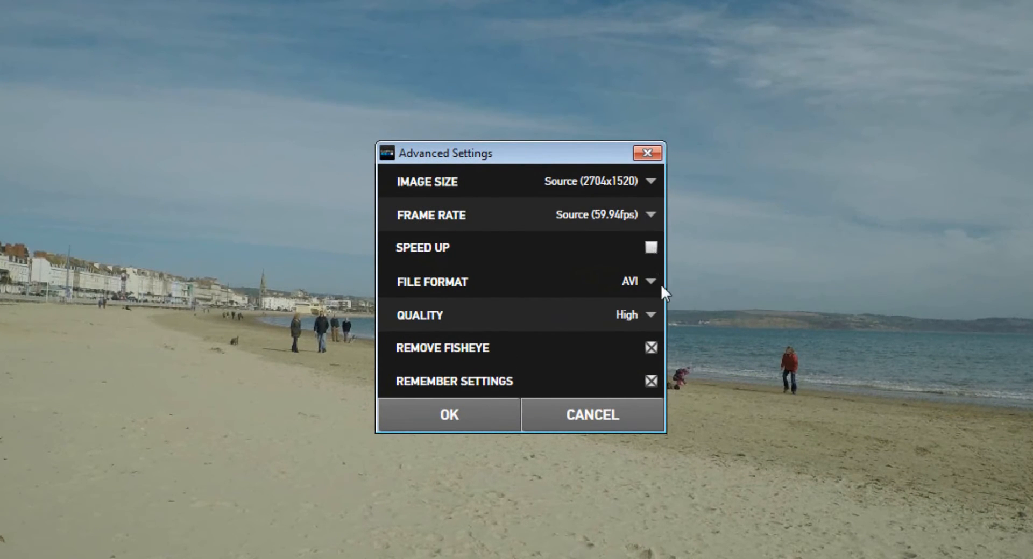
{"action": "mouse_move", "coordinate": [642, 376]}
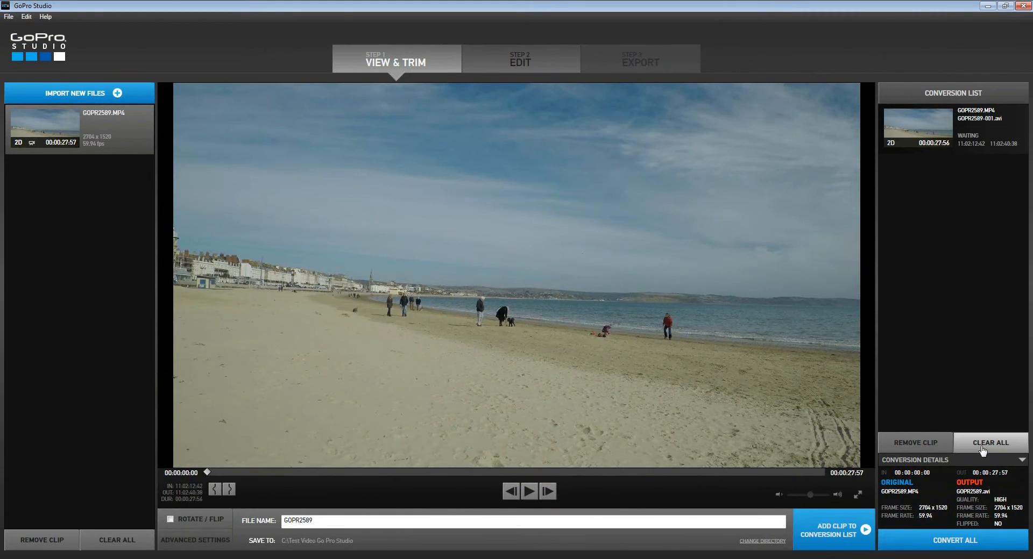
{"action": "left_click", "coordinate": [990, 442]}
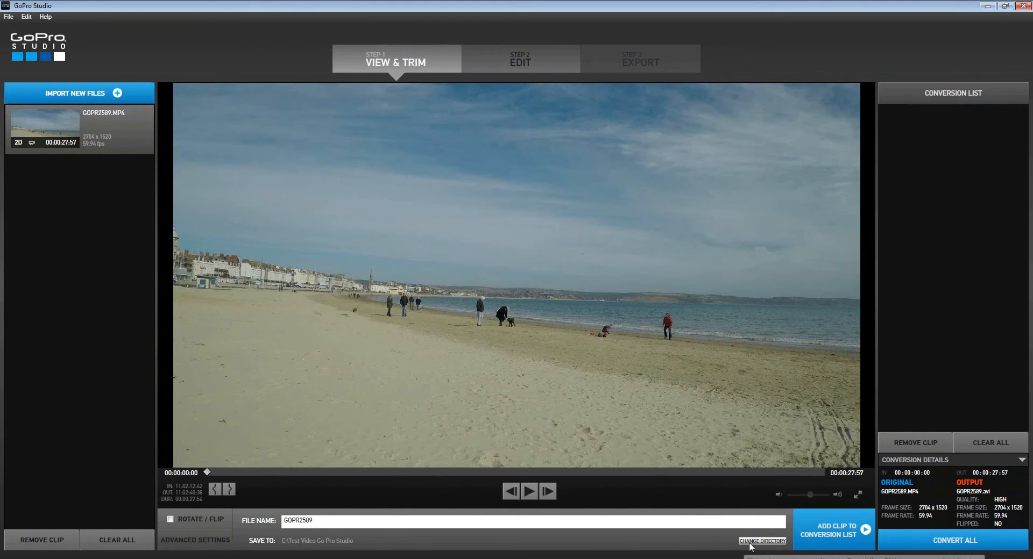
Step: Set the converted-file save folder to C:\Test Video Go Pro Studio
{"action": "left_click", "coordinate": [762, 544]}
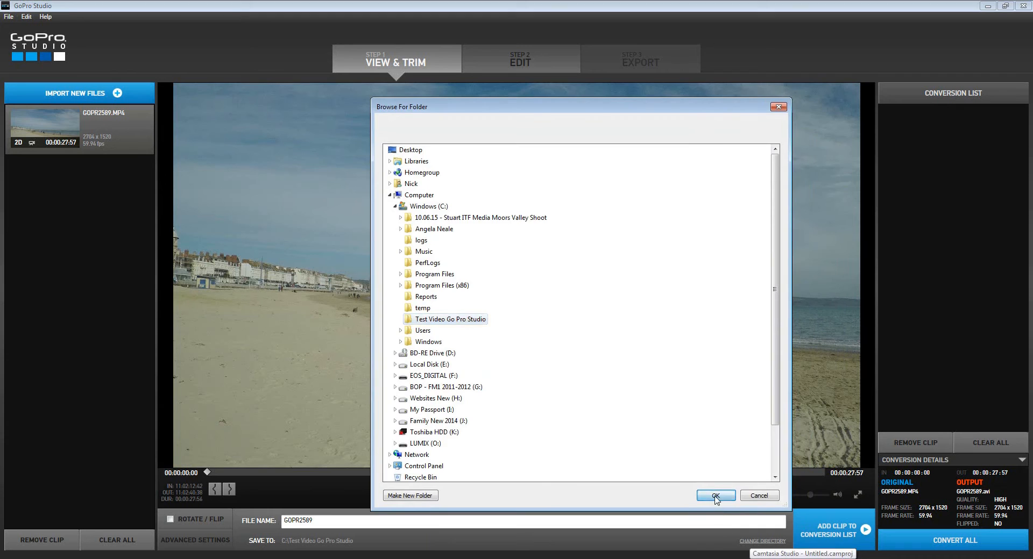
{"action": "left_click", "coordinate": [715, 496]}
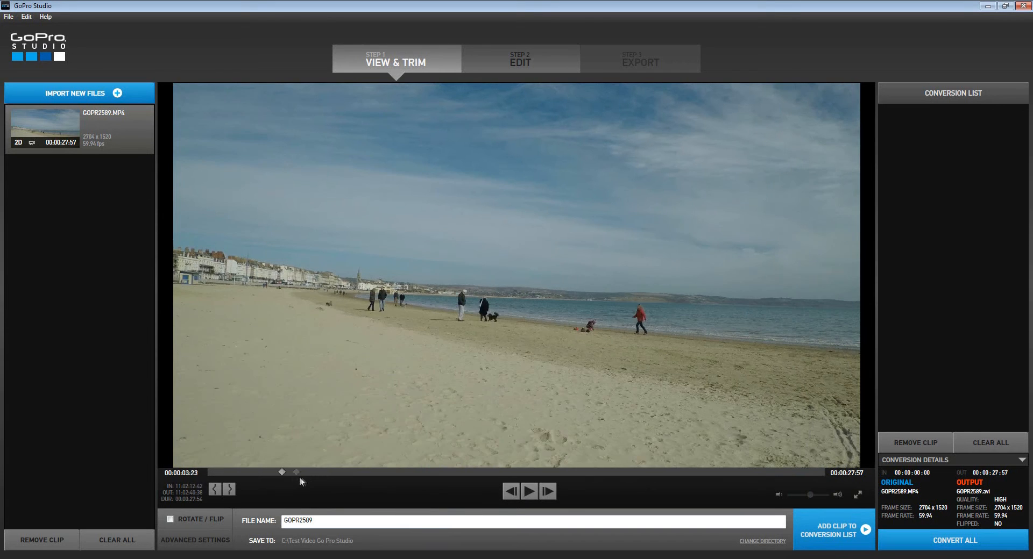
Step: Trim the beach clip to in point 00:00:07.22 and out point 00:00:08.51
{"action": "left_click_drag", "start_coordinate": [282, 471], "coordinate": [356, 471]}
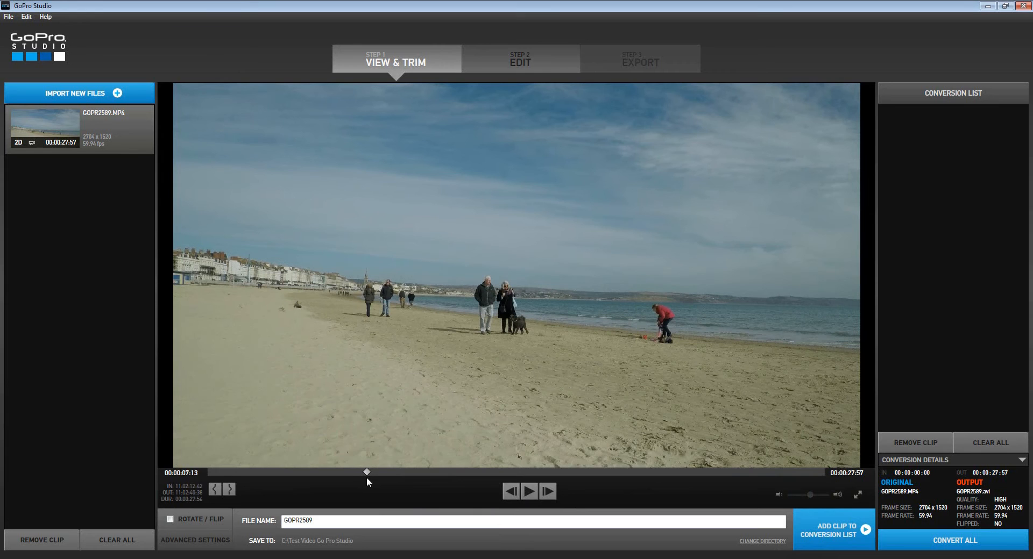
{"action": "left_click_drag", "start_coordinate": [367, 472], "coordinate": [370, 472]}
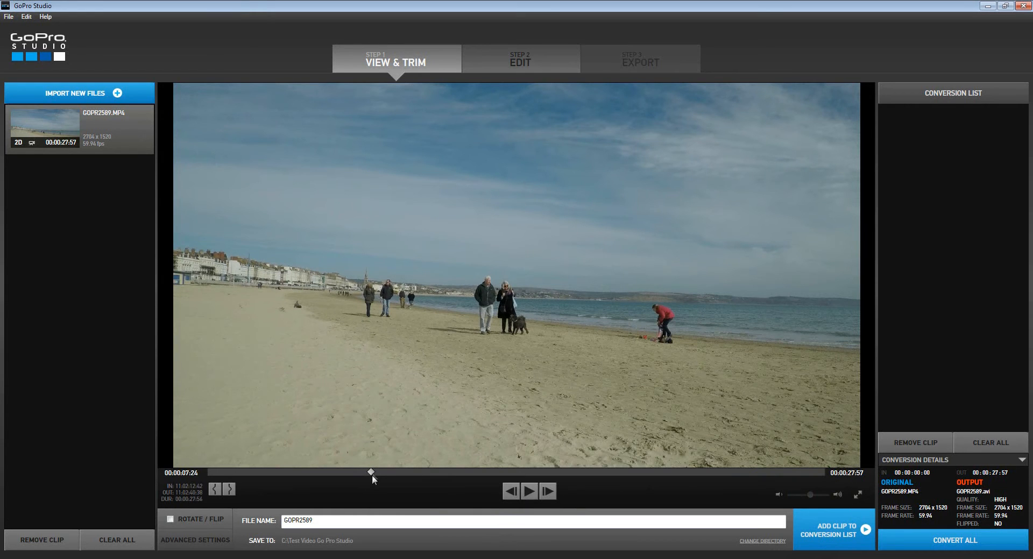
{"action": "left_click", "coordinate": [529, 492]}
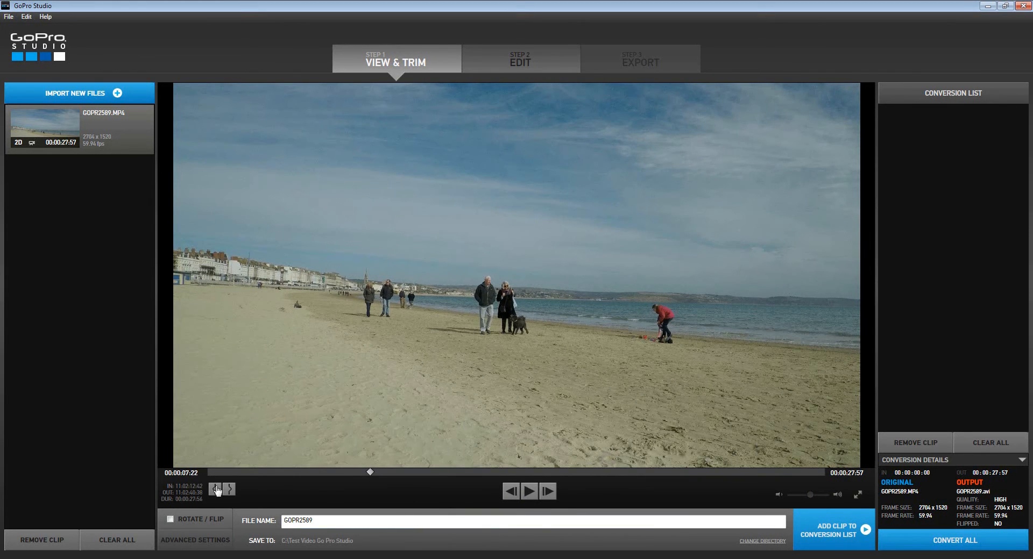
{"action": "left_click", "coordinate": [217, 490]}
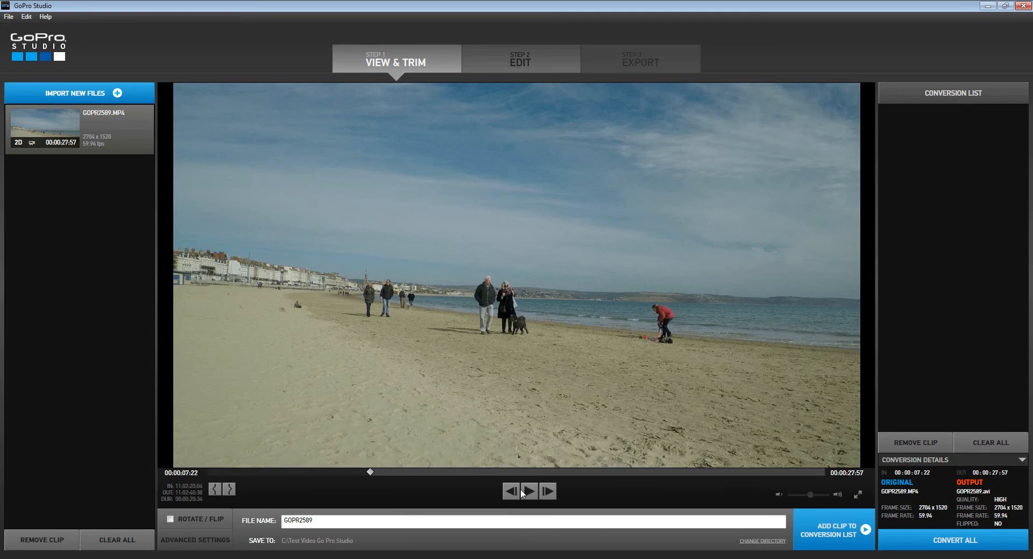
{"action": "left_click", "coordinate": [528, 491]}
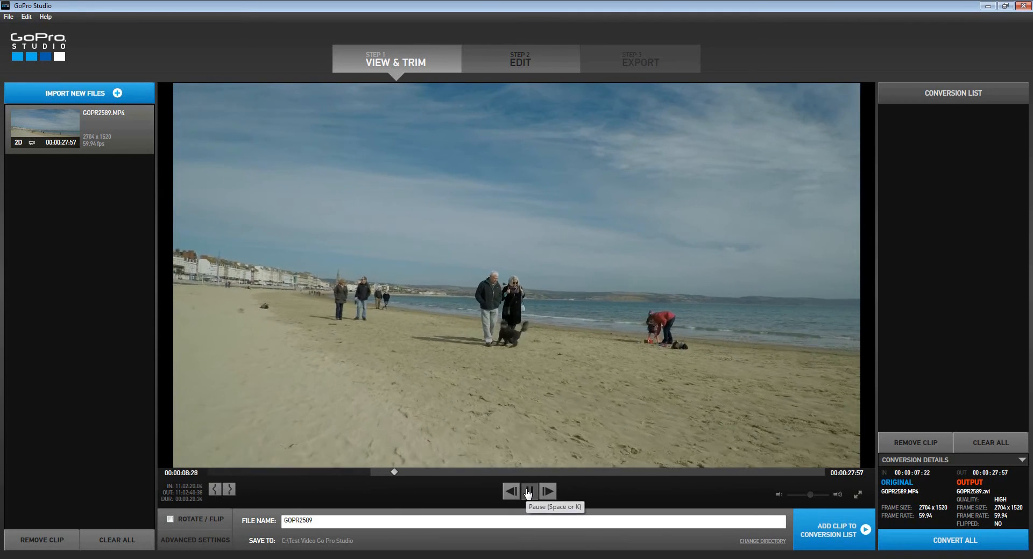
{"action": "left_click", "coordinate": [527, 492]}
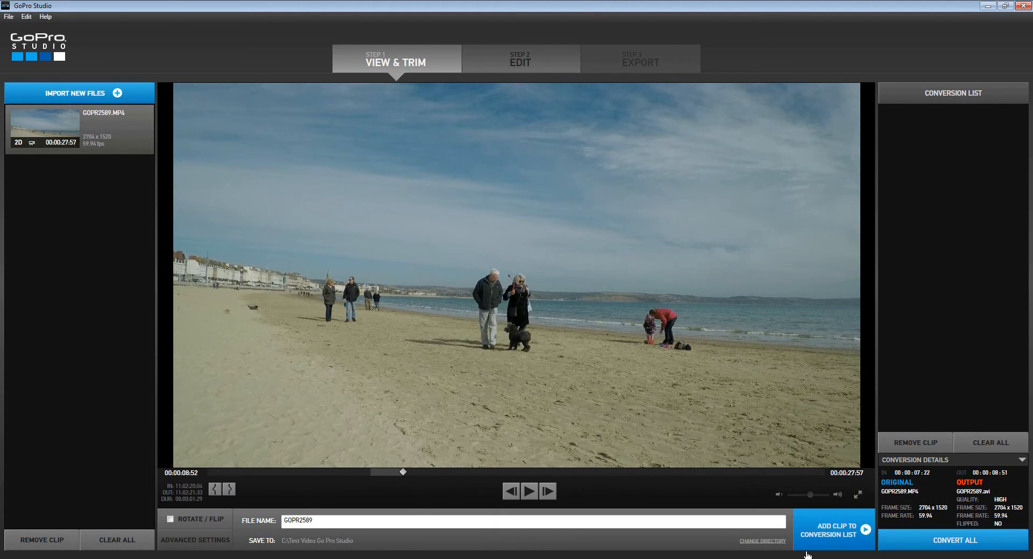
Step: Queue the trimmed section as GOPR2589-001.avi and convert it
{"action": "left_click", "coordinate": [832, 529]}
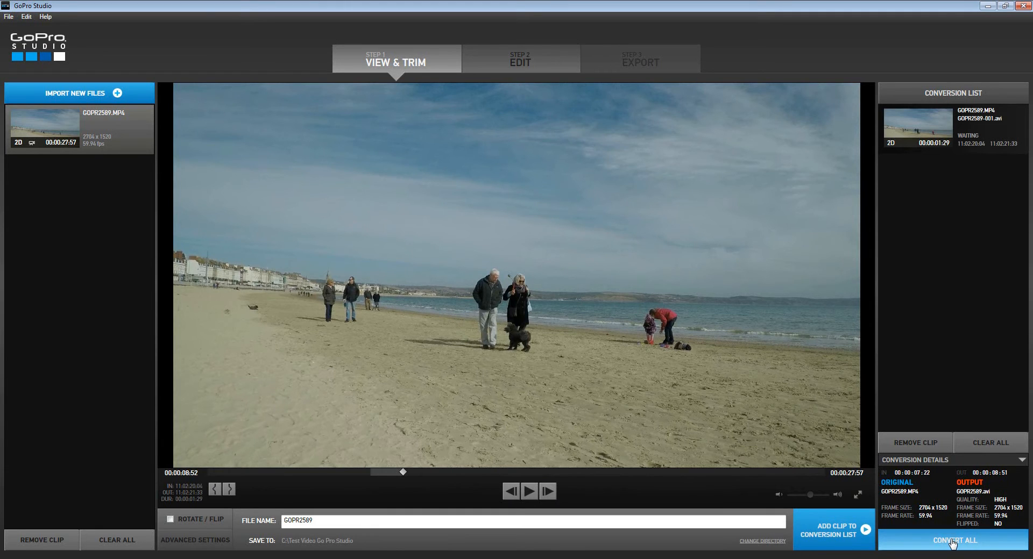
{"action": "left_click", "coordinate": [953, 540]}
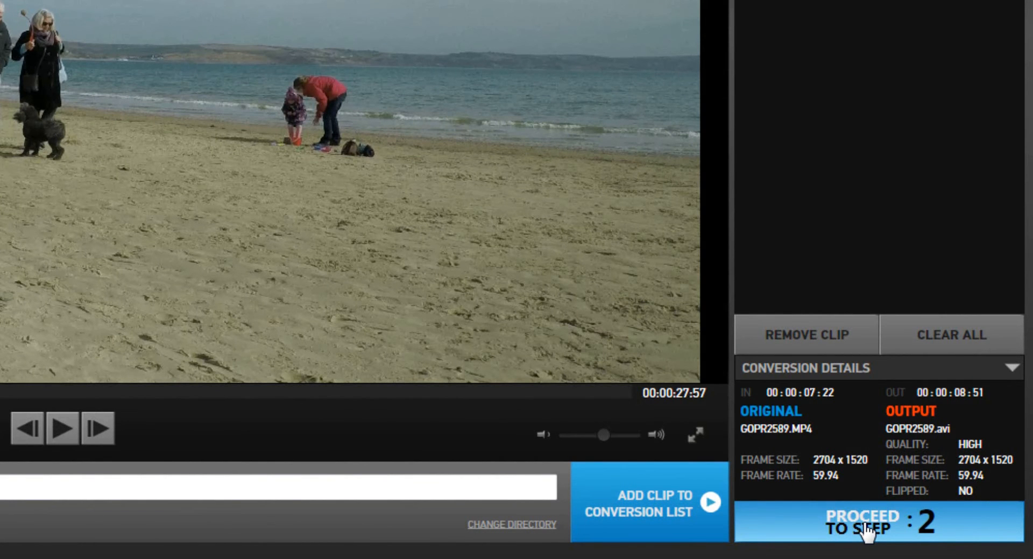
Step: Put GOPR2589-001.AVI on the Edit step's video track and preview it
{"action": "left_click", "coordinate": [863, 524]}
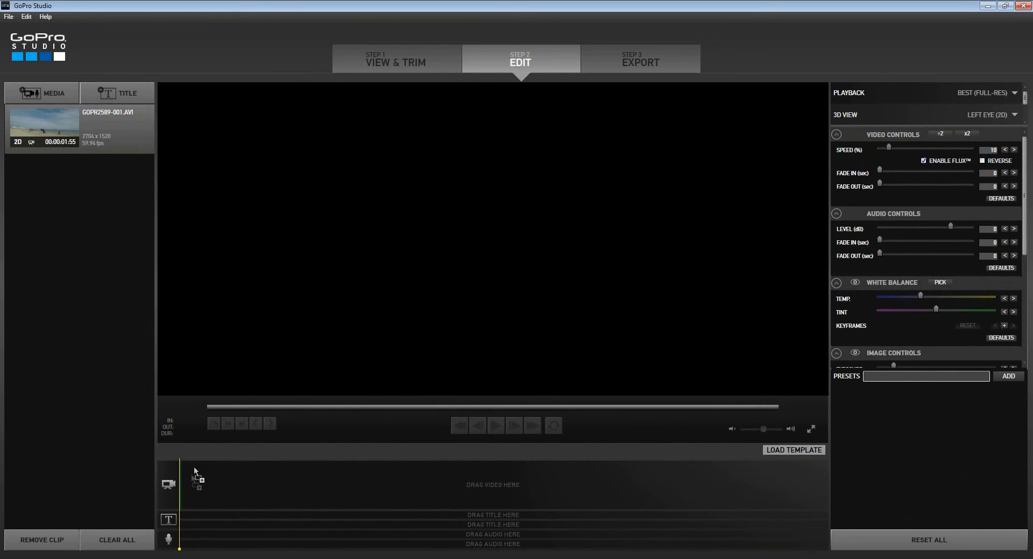
{"action": "left_click_drag", "start_coordinate": [44, 125], "coordinate": [220, 484]}
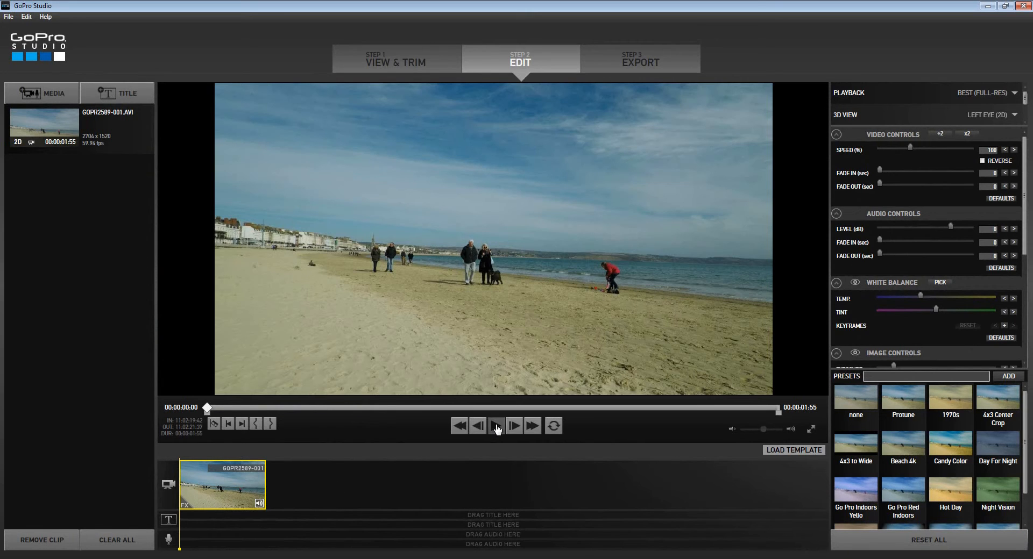
{"action": "left_click", "coordinate": [496, 425]}
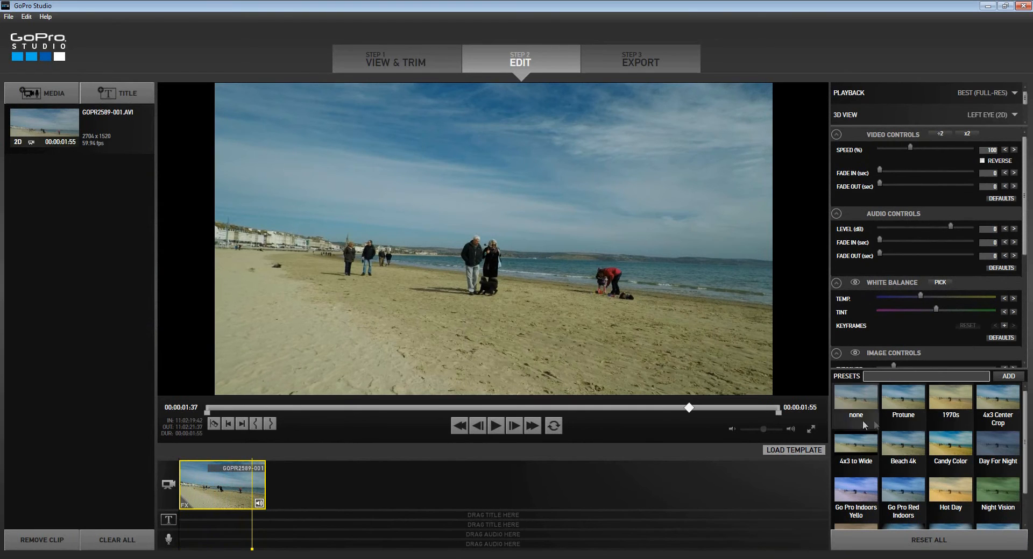
{"action": "left_click", "coordinate": [903, 402]}
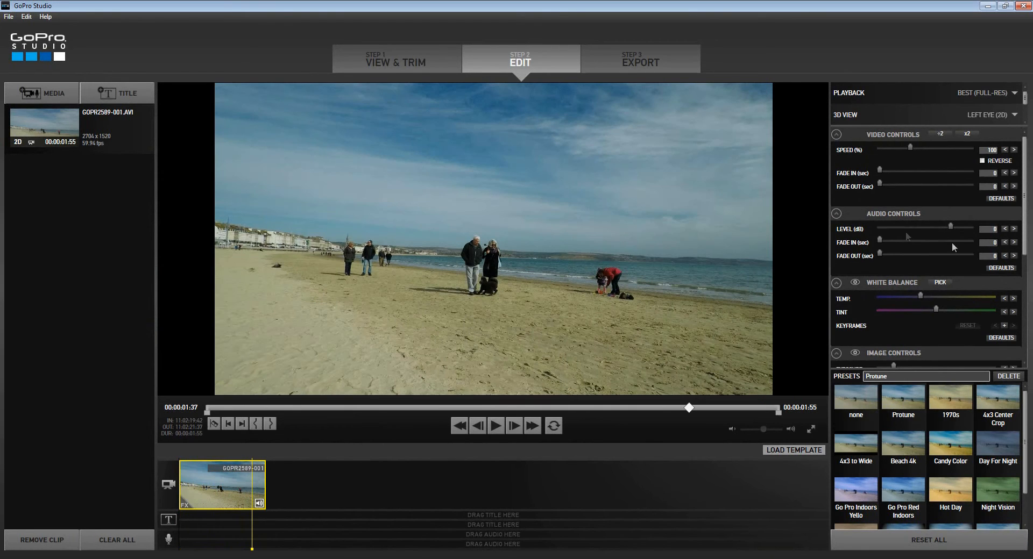
{"action": "mouse_move", "coordinate": [883, 259]}
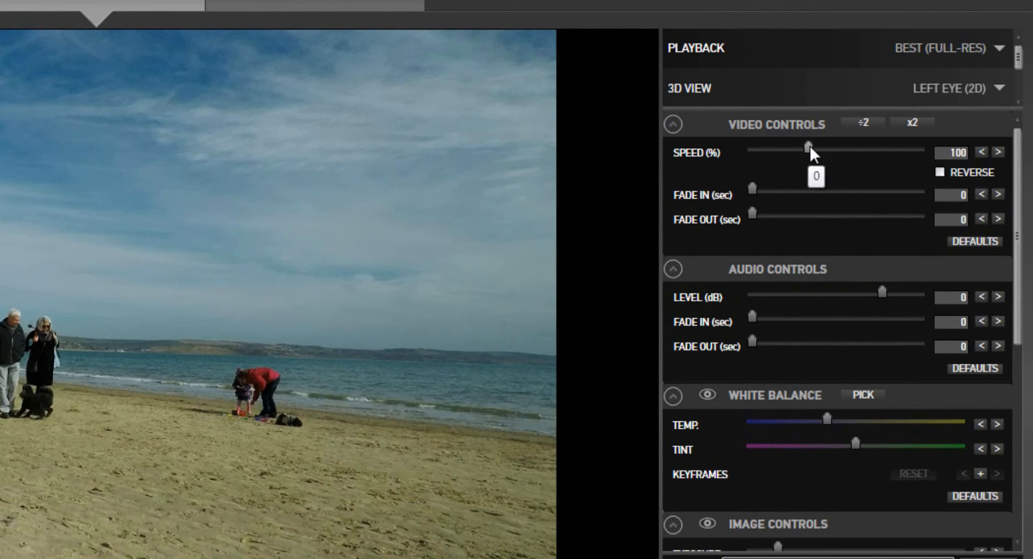
Step: Slow the timeline clip to 10% speed with Flux, stretching it to about 19 seconds
{"action": "left_click_drag", "start_coordinate": [808, 150], "coordinate": [920, 151]}
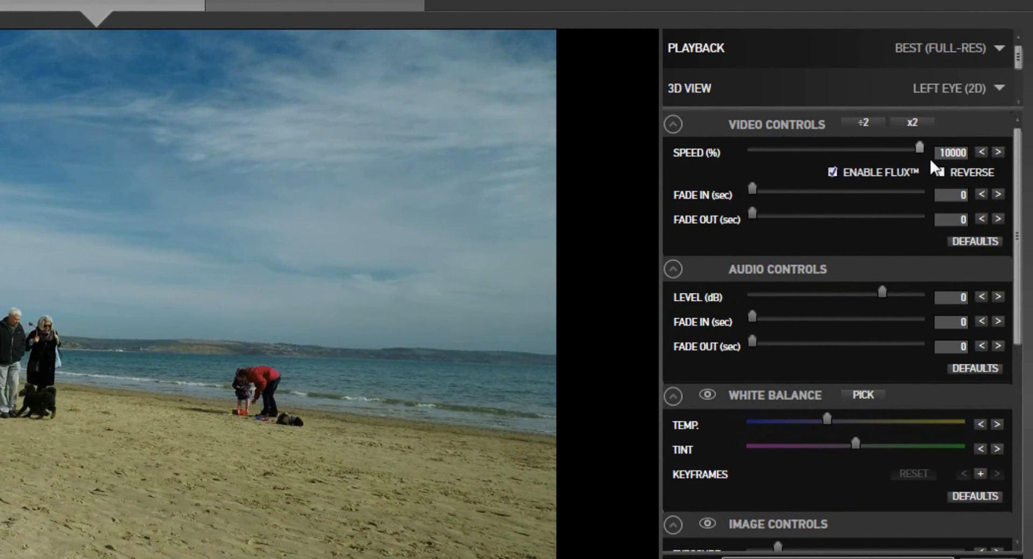
{"action": "left_click_drag", "start_coordinate": [918, 147], "coordinate": [794, 147]}
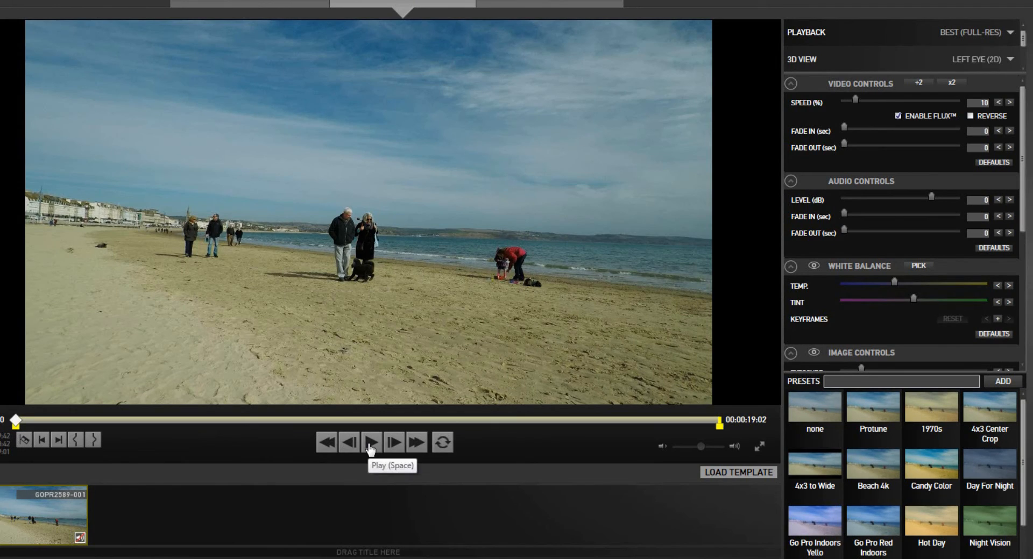
{"action": "left_click", "coordinate": [371, 443]}
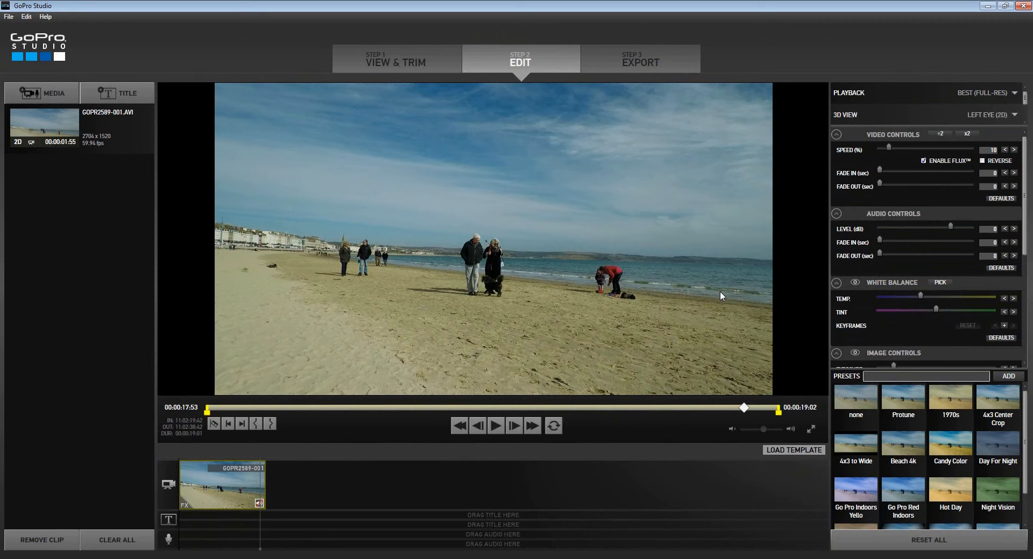
{"action": "mouse_move", "coordinate": [716, 286]}
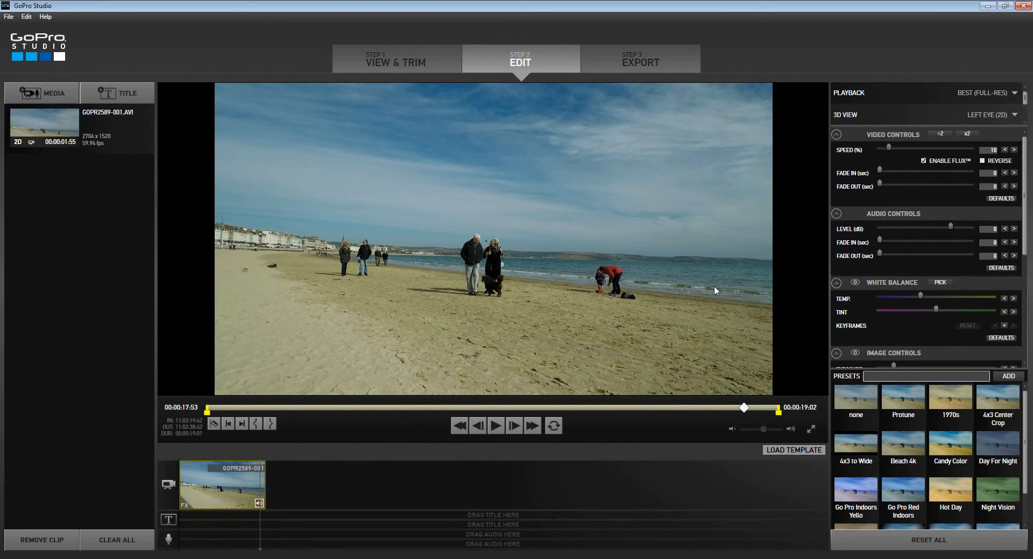
{"action": "mouse_move", "coordinate": [715, 292]}
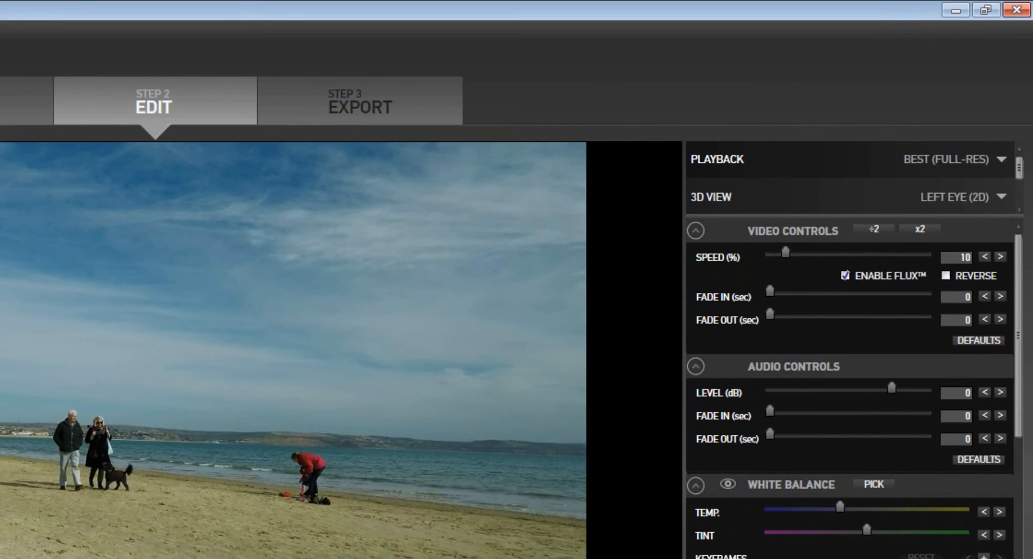
{"action": "left_click", "coordinate": [358, 100]}
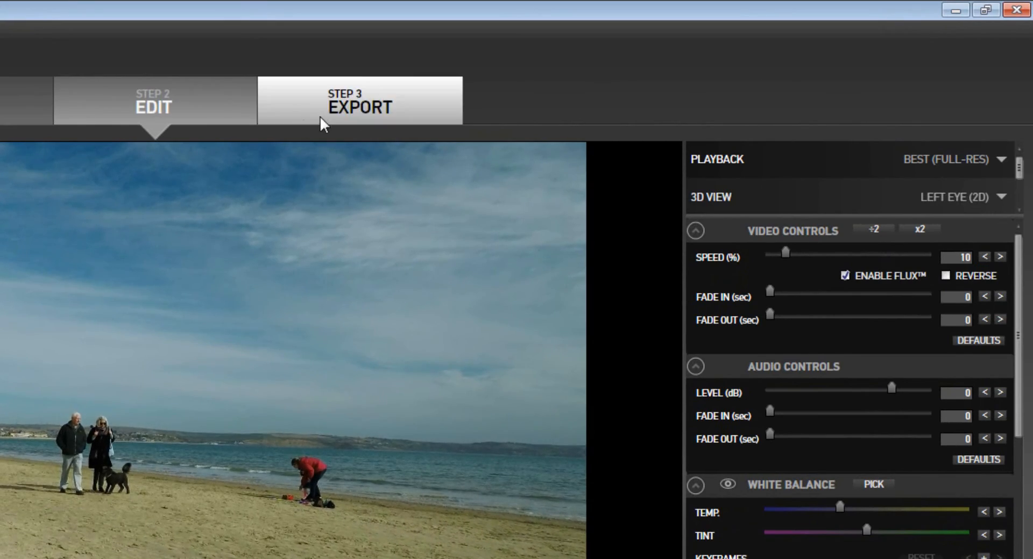
Step: Configure a custom H.264 MP4 1920x1080, 30 Mbps export with Flux speed change enabled
{"action": "left_click", "coordinate": [358, 102]}
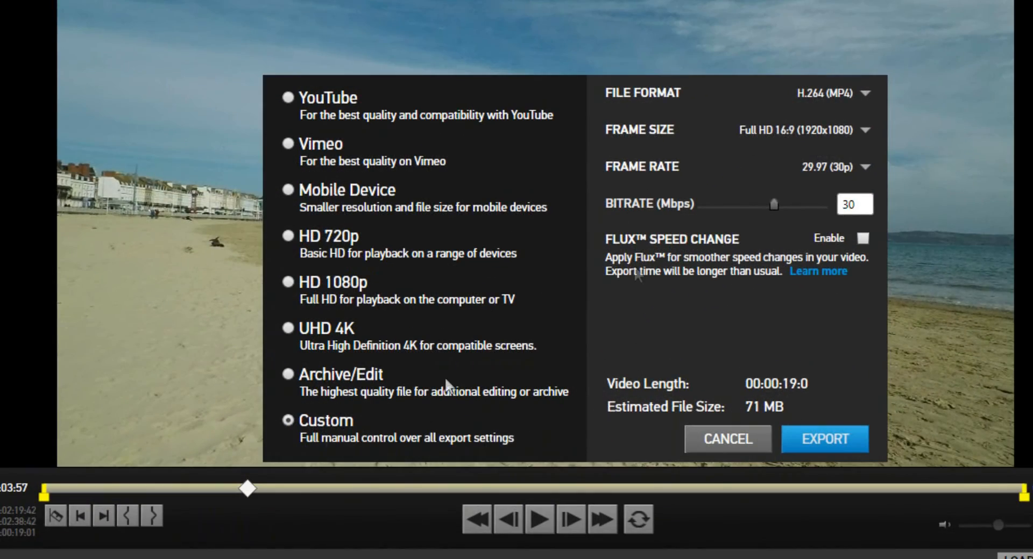
{"action": "mouse_move", "coordinate": [847, 186]}
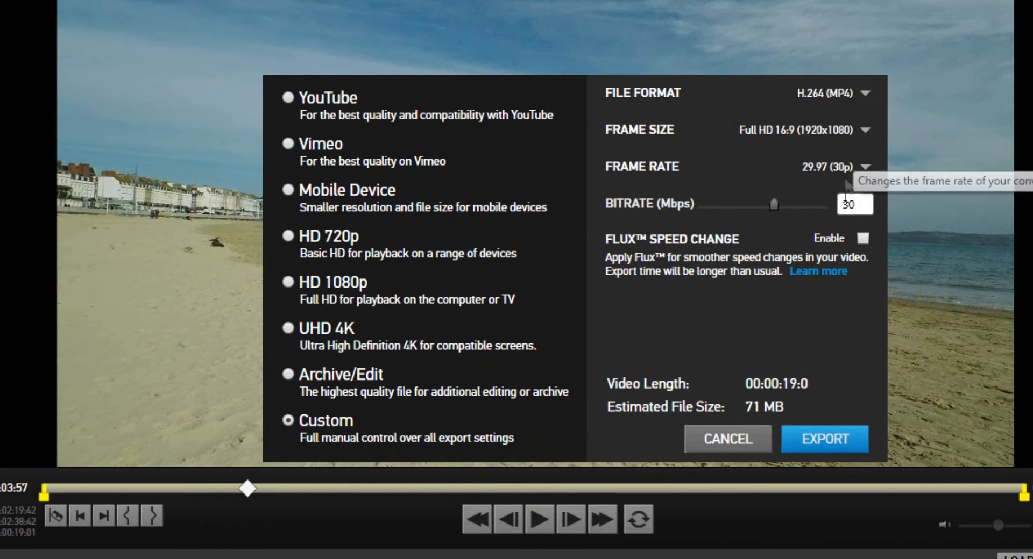
{"action": "mouse_move", "coordinate": [850, 146]}
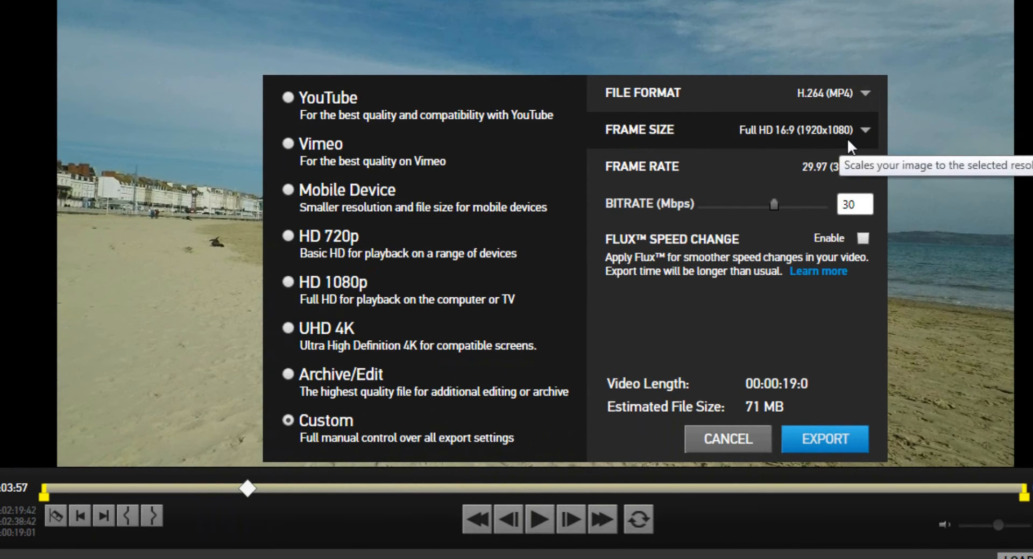
{"action": "mouse_move", "coordinate": [872, 178]}
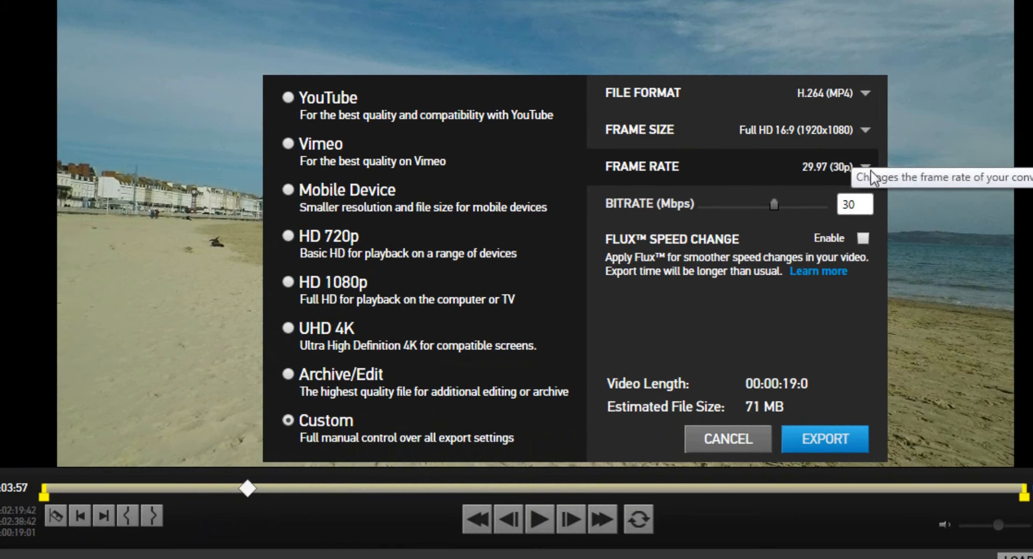
{"action": "left_click", "coordinate": [866, 167]}
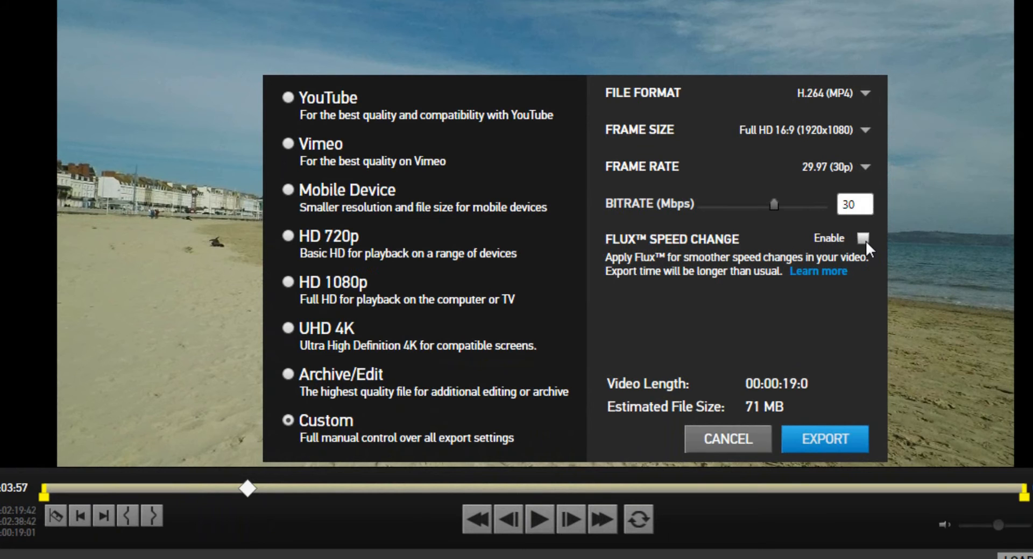
{"action": "mouse_move", "coordinate": [864, 247]}
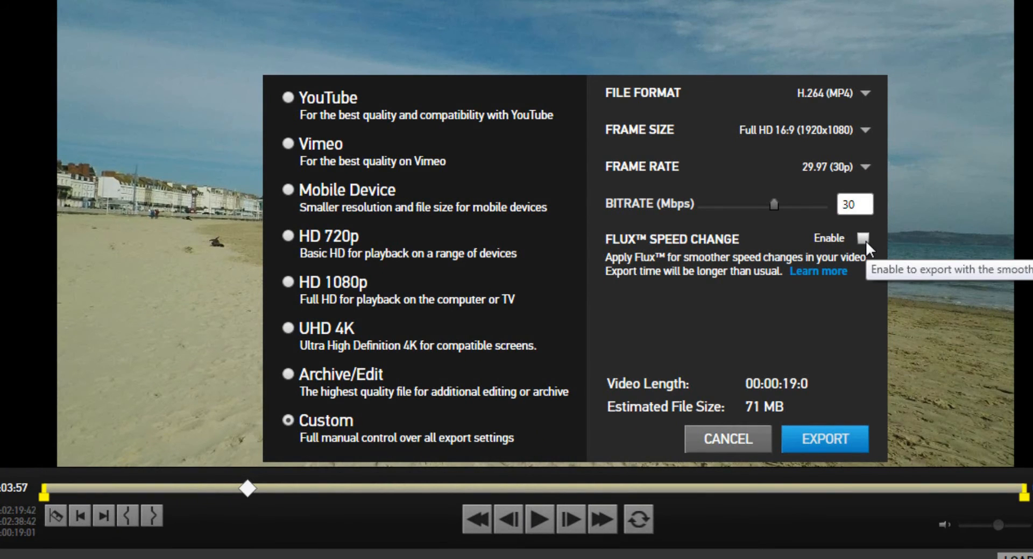
{"action": "left_click", "coordinate": [862, 239]}
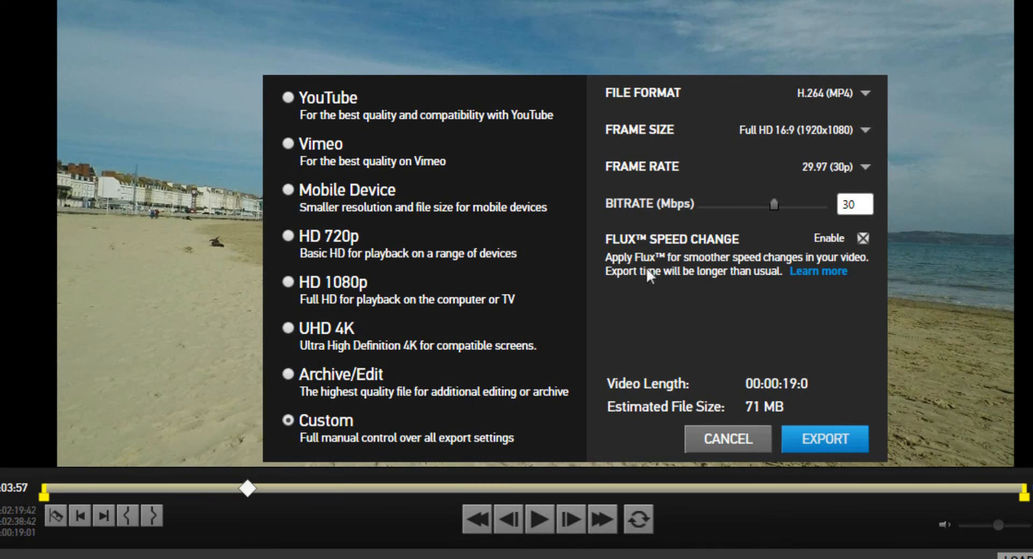
{"action": "mouse_move", "coordinate": [707, 272]}
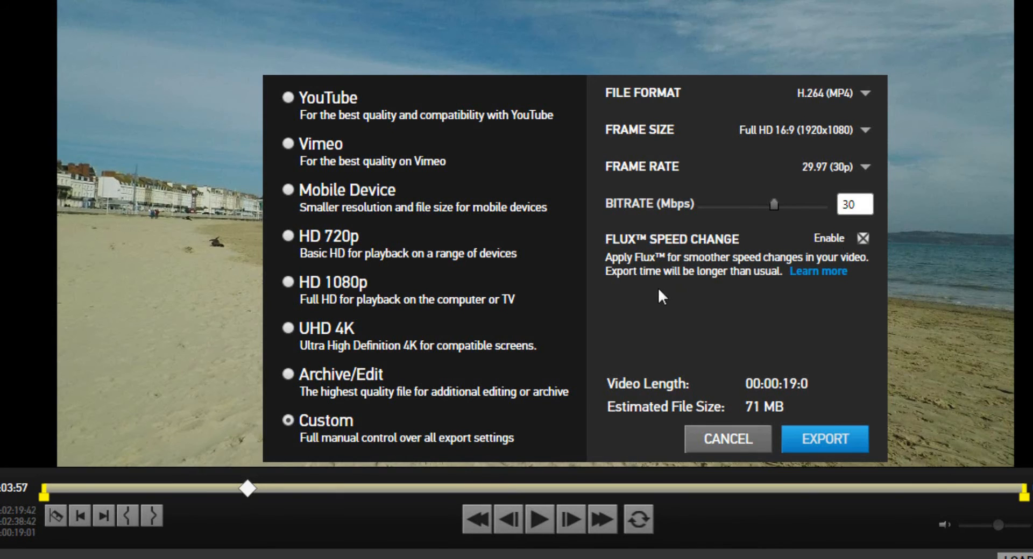
{"action": "mouse_move", "coordinate": [751, 287]}
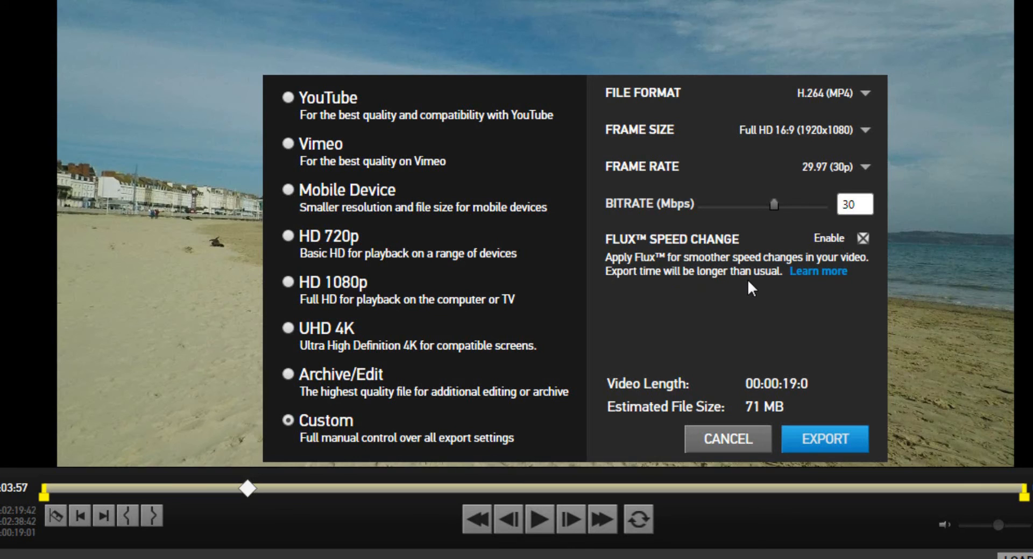
{"action": "mouse_move", "coordinate": [776, 414]}
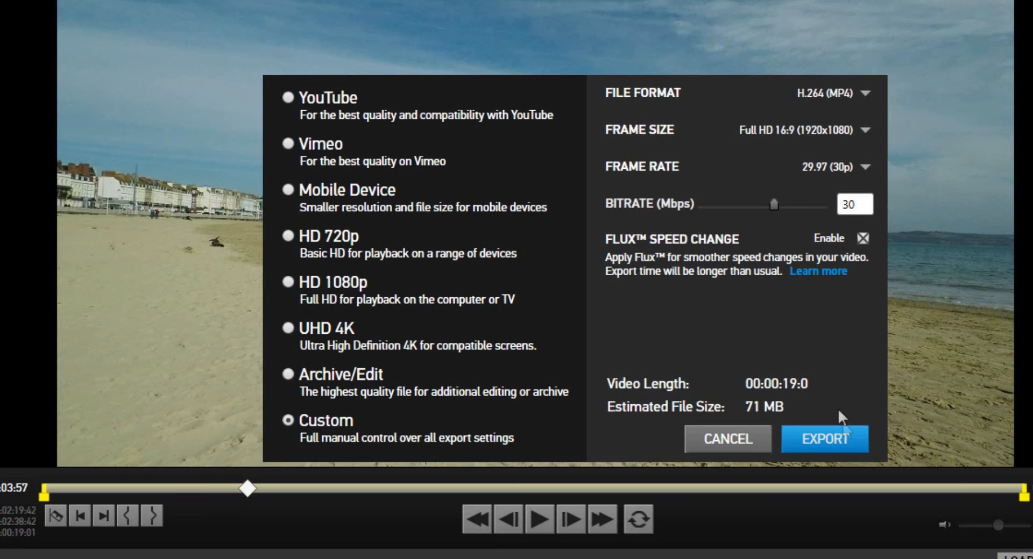
{"action": "left_click", "coordinate": [824, 439]}
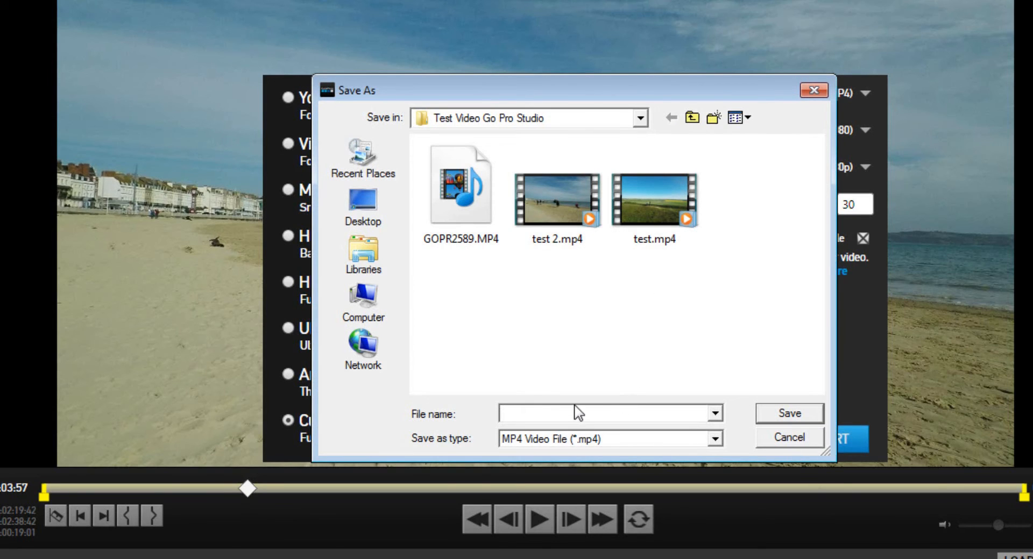
Step: Save the export as 'test 3' to start exporting test 3.mp4
{"action": "type", "text": "test 3"}
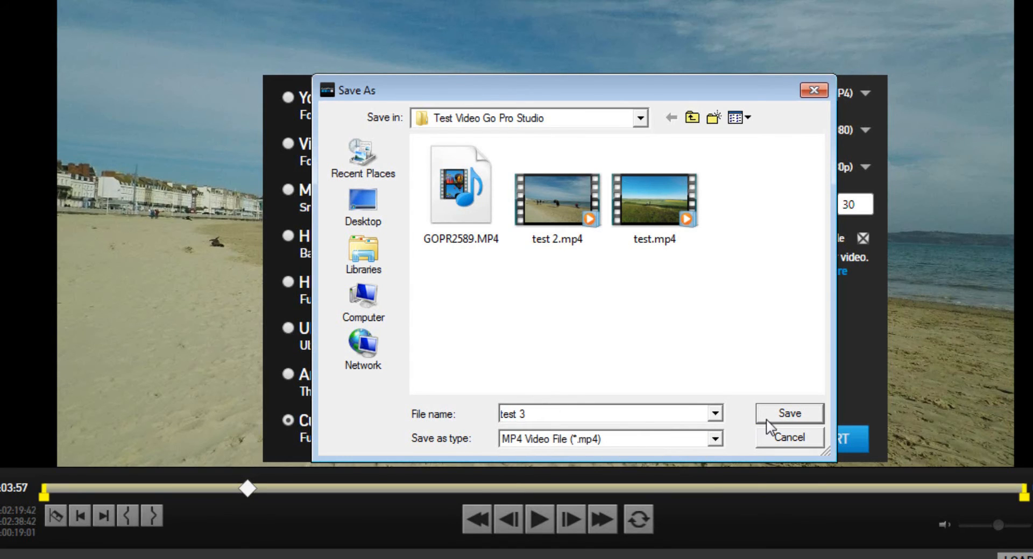
{"action": "left_click", "coordinate": [788, 413]}
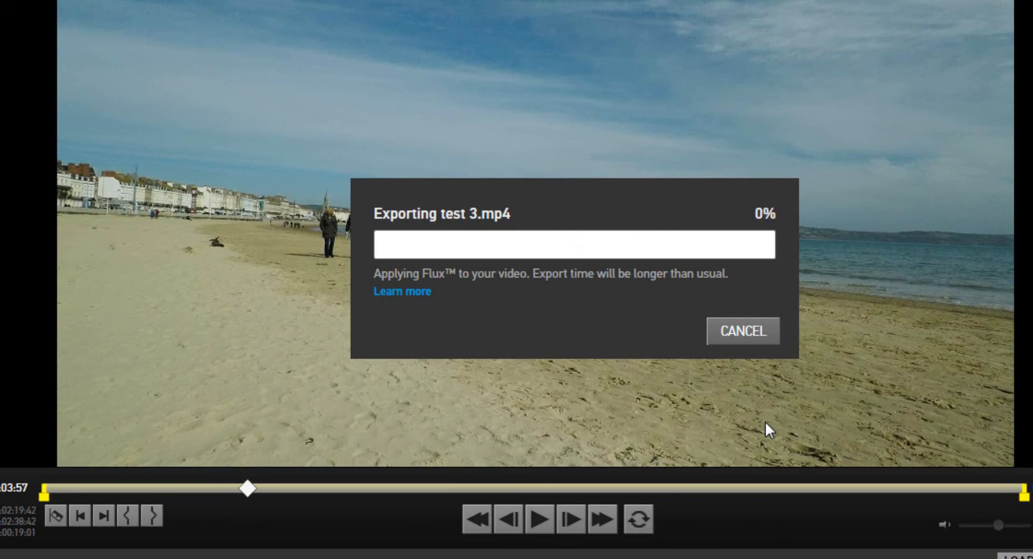
{"action": "mouse_move", "coordinate": [520, 9]}
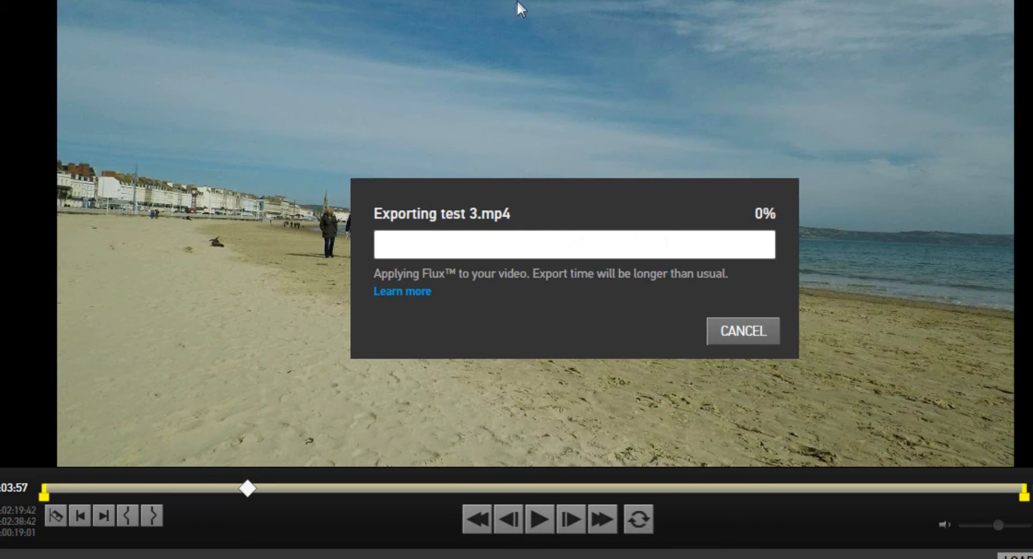
{"action": "mouse_move", "coordinate": [541, 237]}
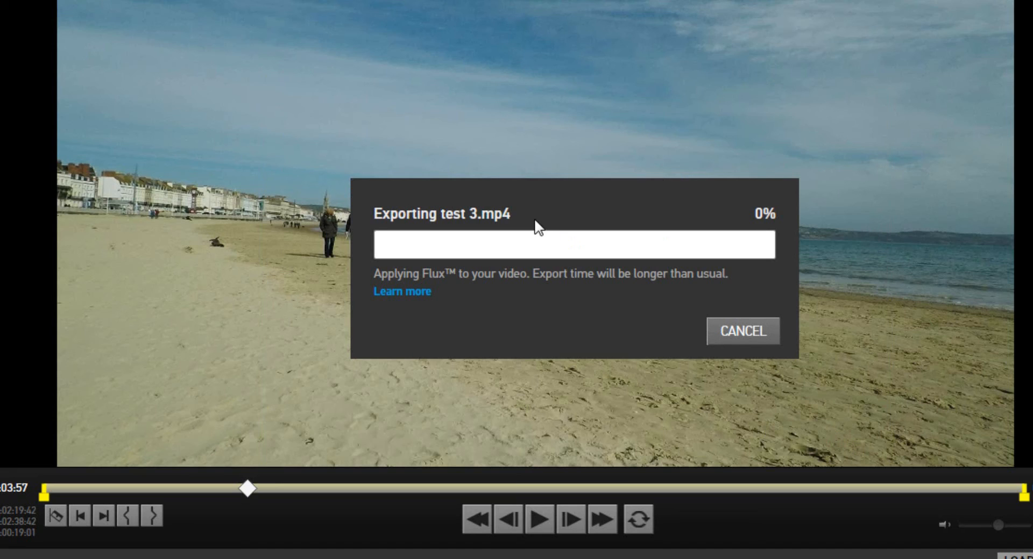
{"action": "mouse_move", "coordinate": [384, 252]}
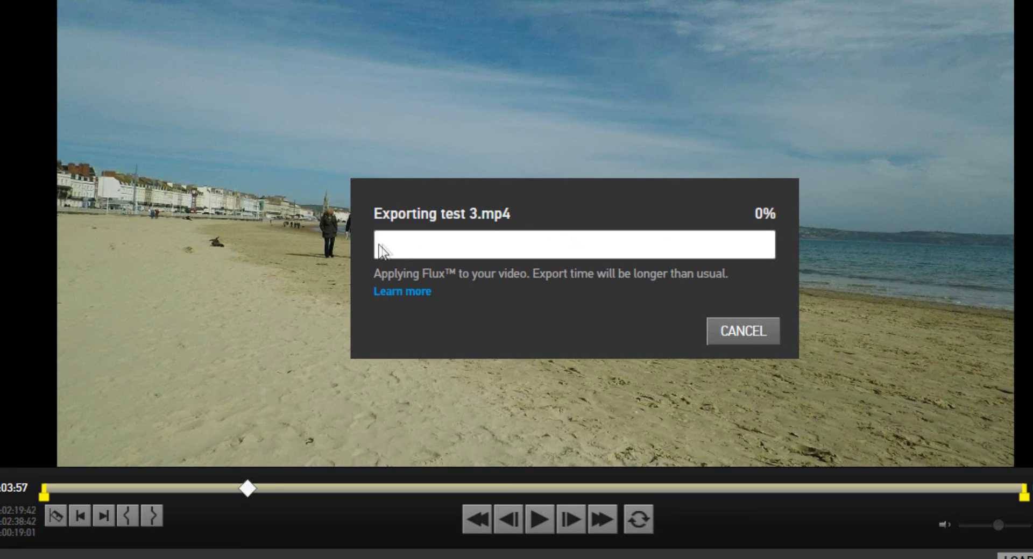
{"action": "mouse_move", "coordinate": [690, 270]}
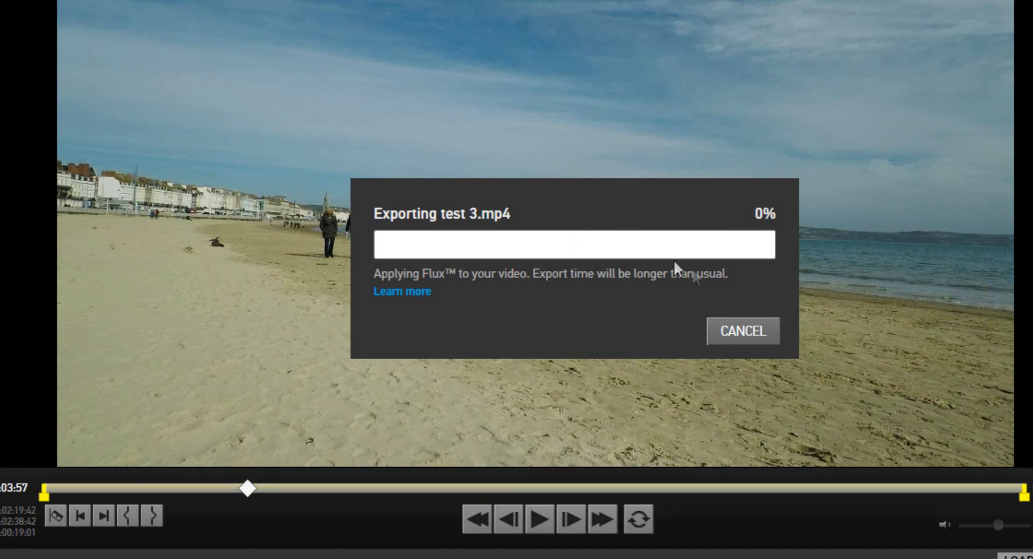
{"action": "mouse_move", "coordinate": [737, 278]}
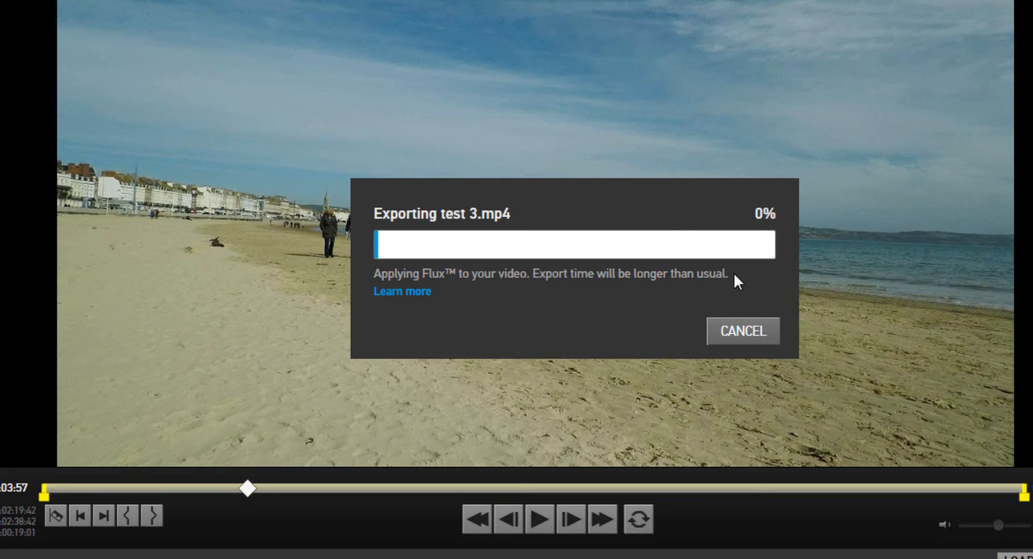
{"action": "mouse_move", "coordinate": [648, 244]}
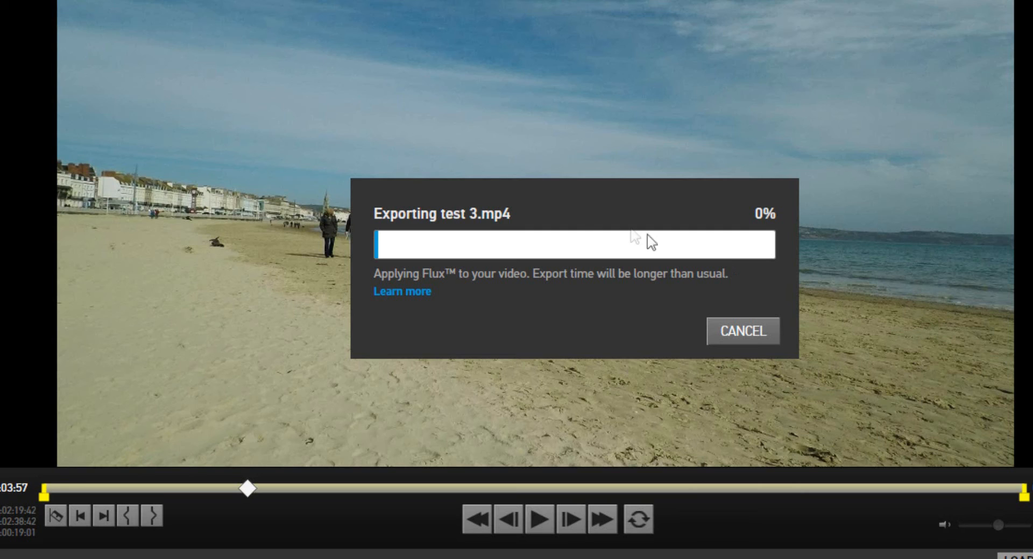
{"action": "mouse_move", "coordinate": [516, 198]}
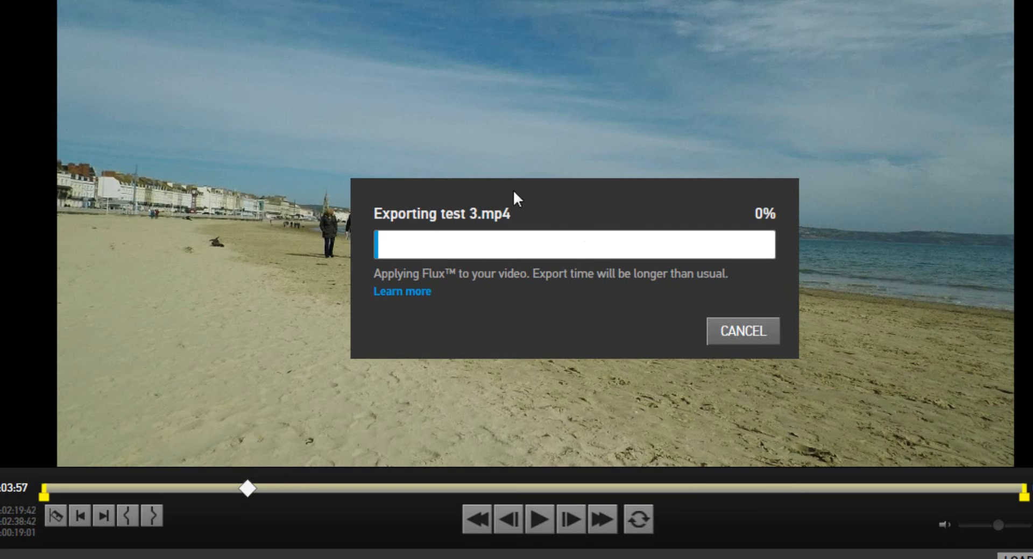
{"action": "mouse_move", "coordinate": [522, 255]}
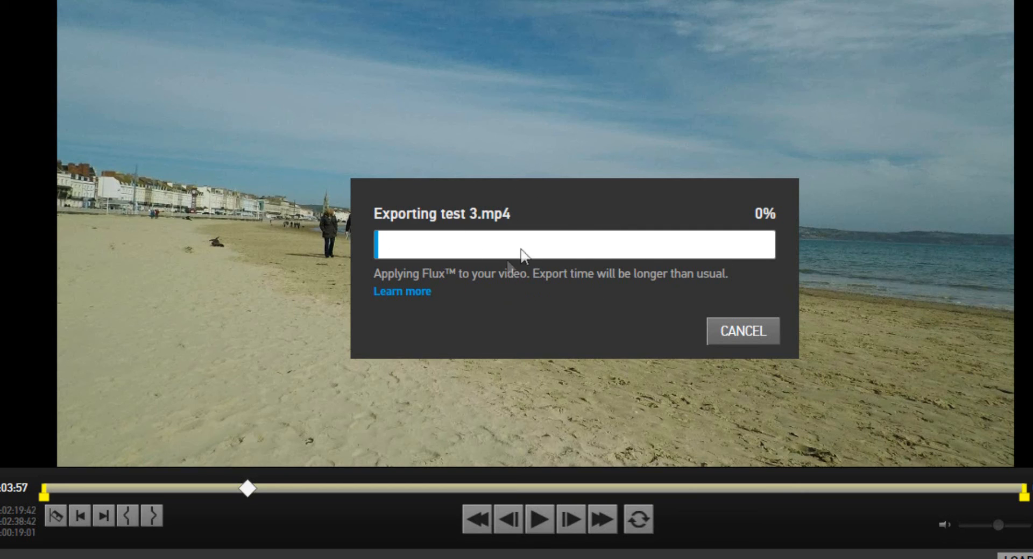
{"action": "mouse_move", "coordinate": [539, 298]}
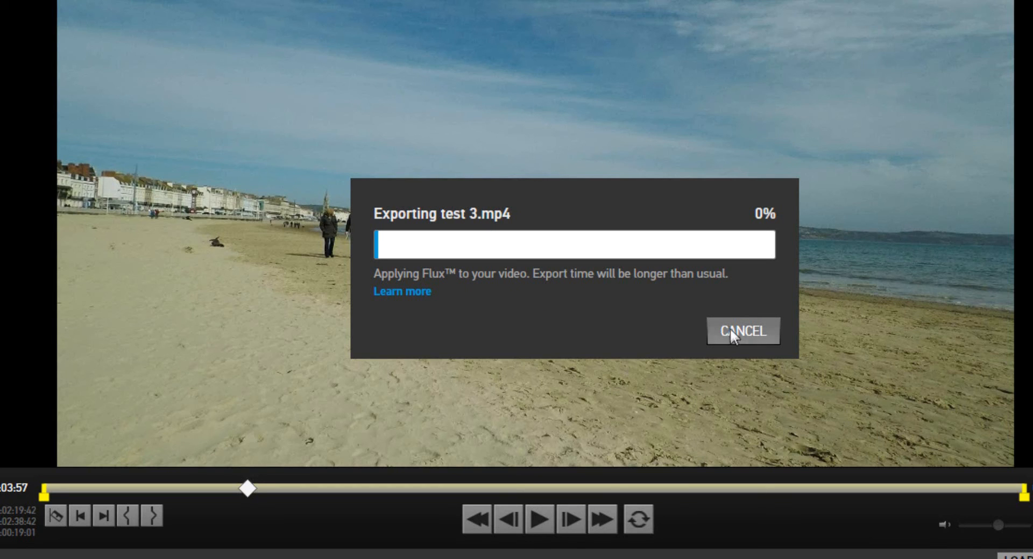
Step: Cancel the test 3.mp4 export while it is still at 0%
{"action": "left_click", "coordinate": [742, 332]}
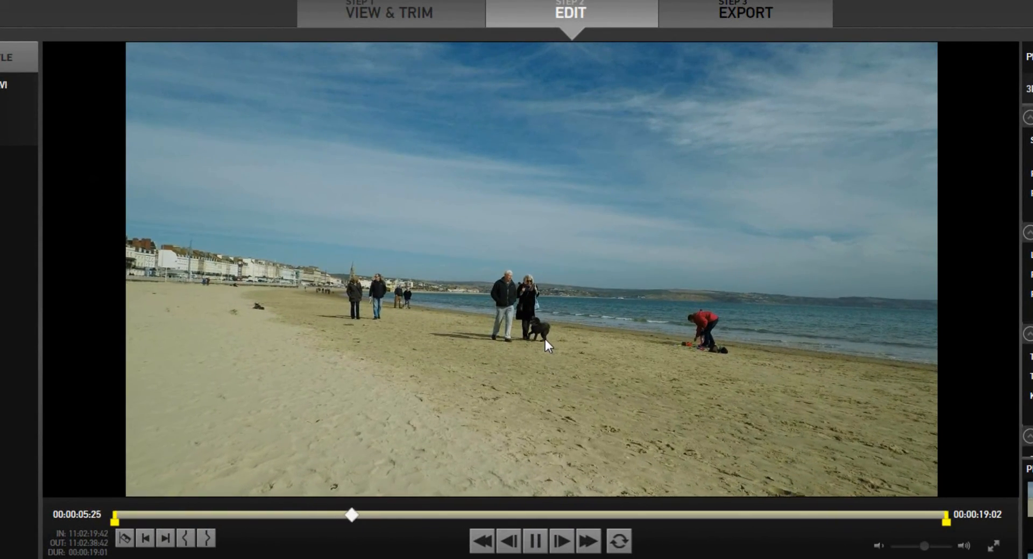
{"action": "left_click", "coordinate": [534, 541]}
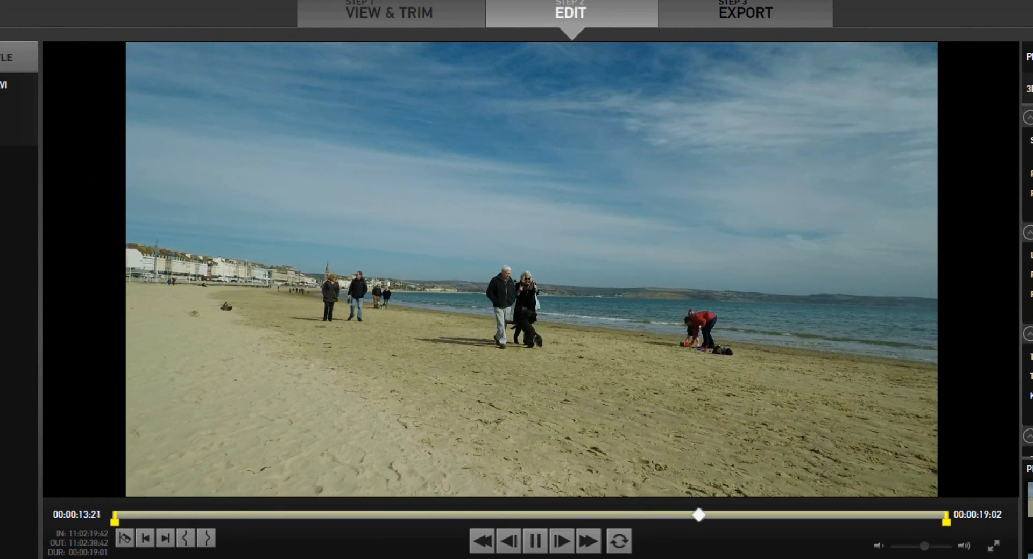
{"action": "left_click", "coordinate": [534, 541]}
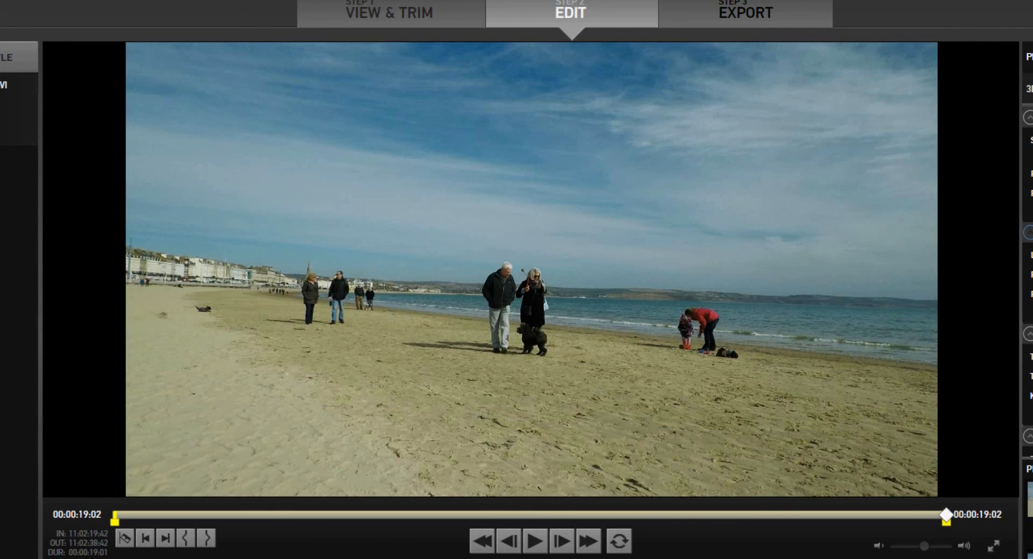